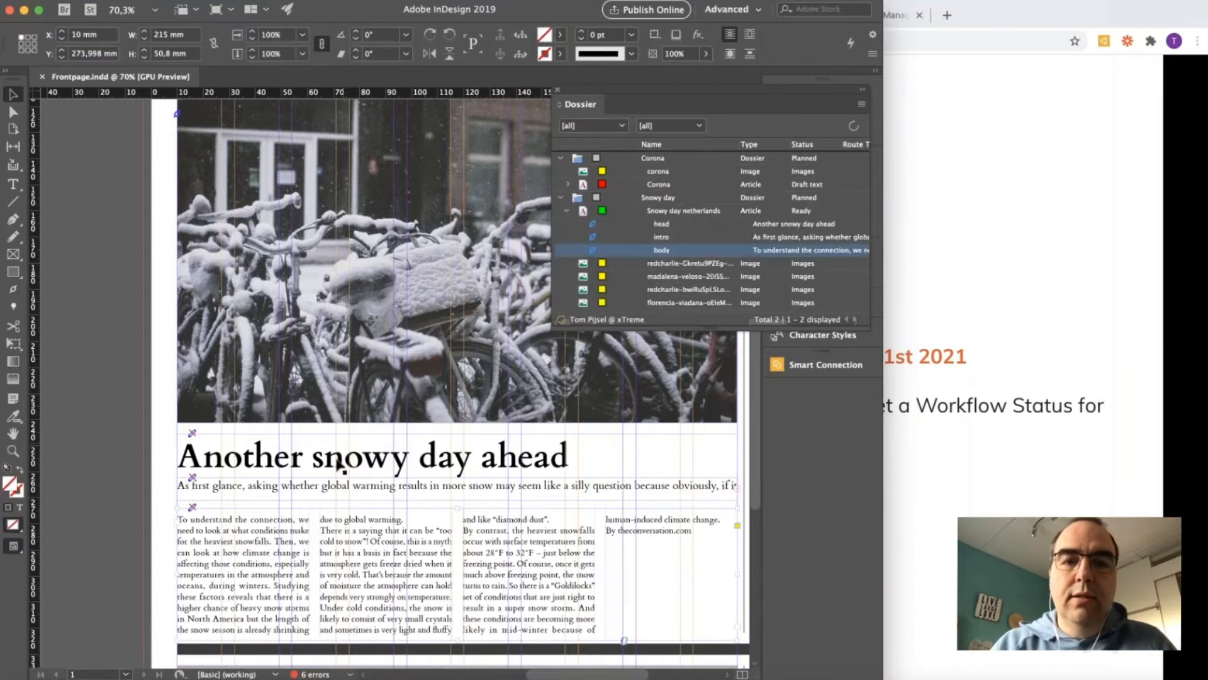
Select the snowy bicycles photo so the Dossier panel highlights the florencia-viadana image
{"action": "left_click", "coordinate": [660, 224]}
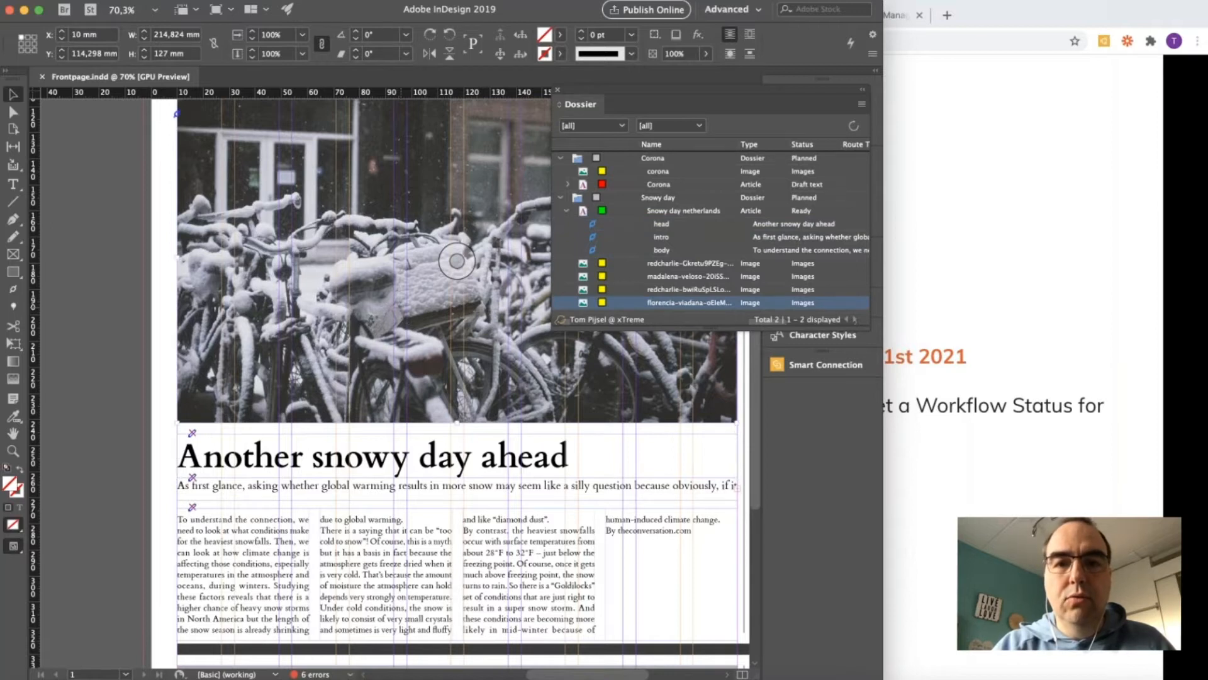
{"action": "mouse_move", "coordinate": [251, 219]}
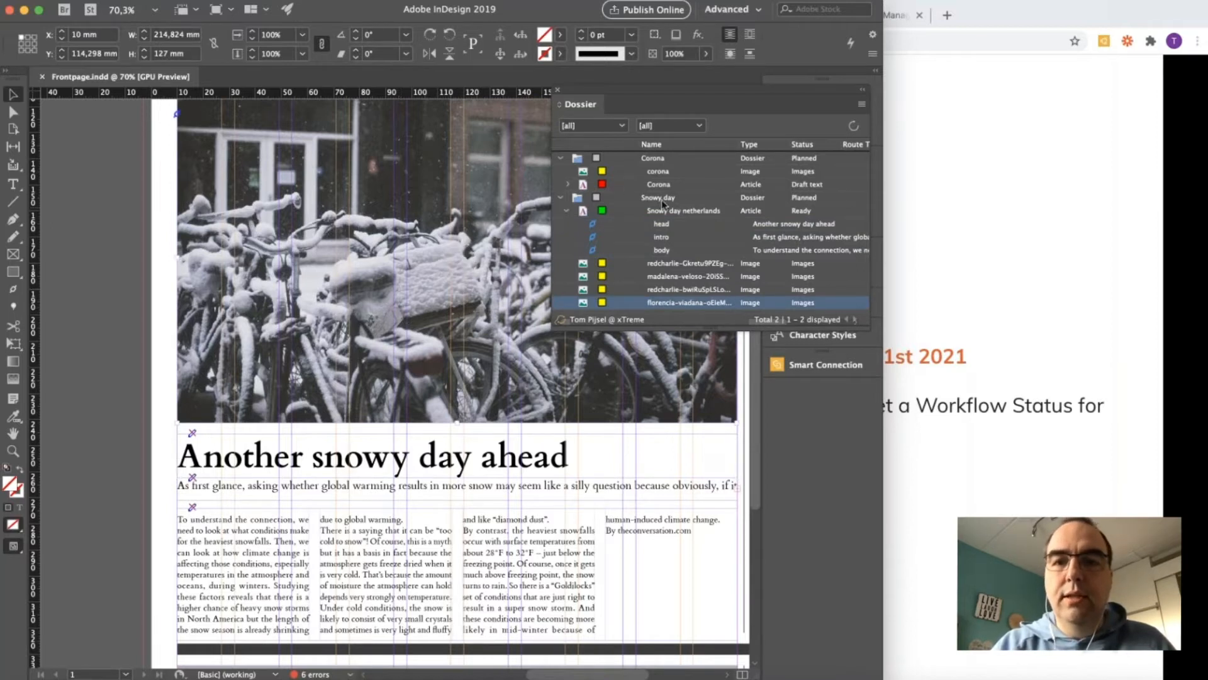
{"action": "mouse_move", "coordinate": [672, 295]}
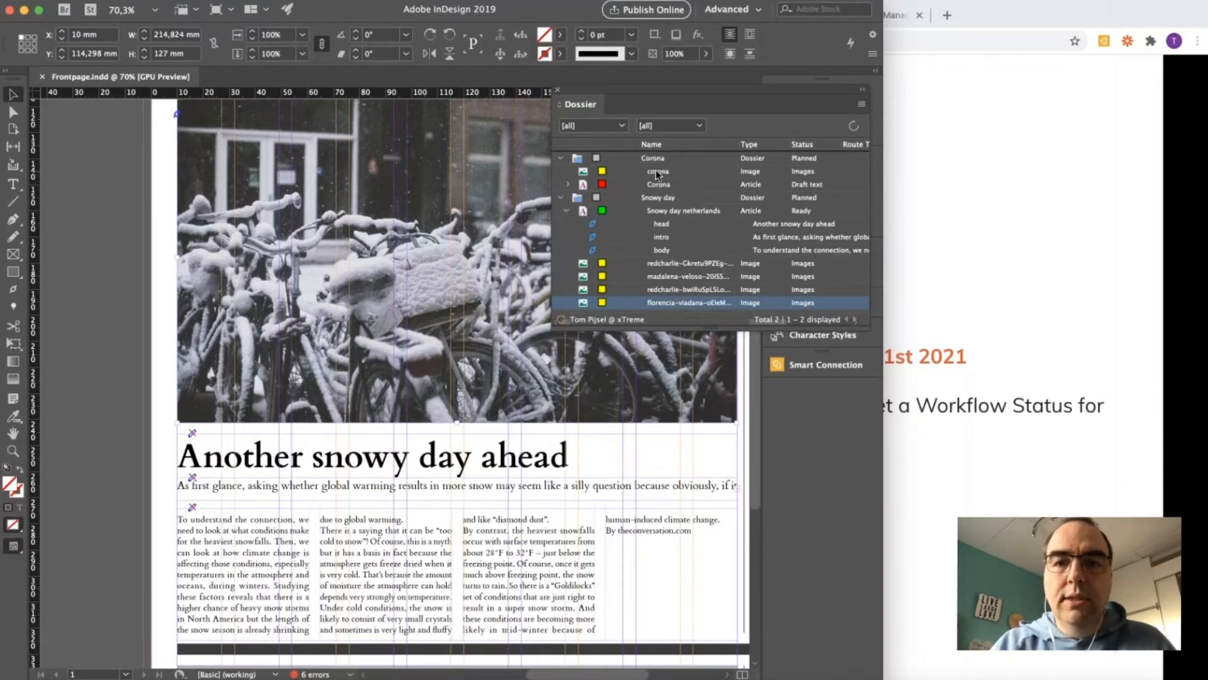
Open the corona image's context menu in the Dossier panel and pick an option
{"action": "right_click", "coordinate": [656, 171]}
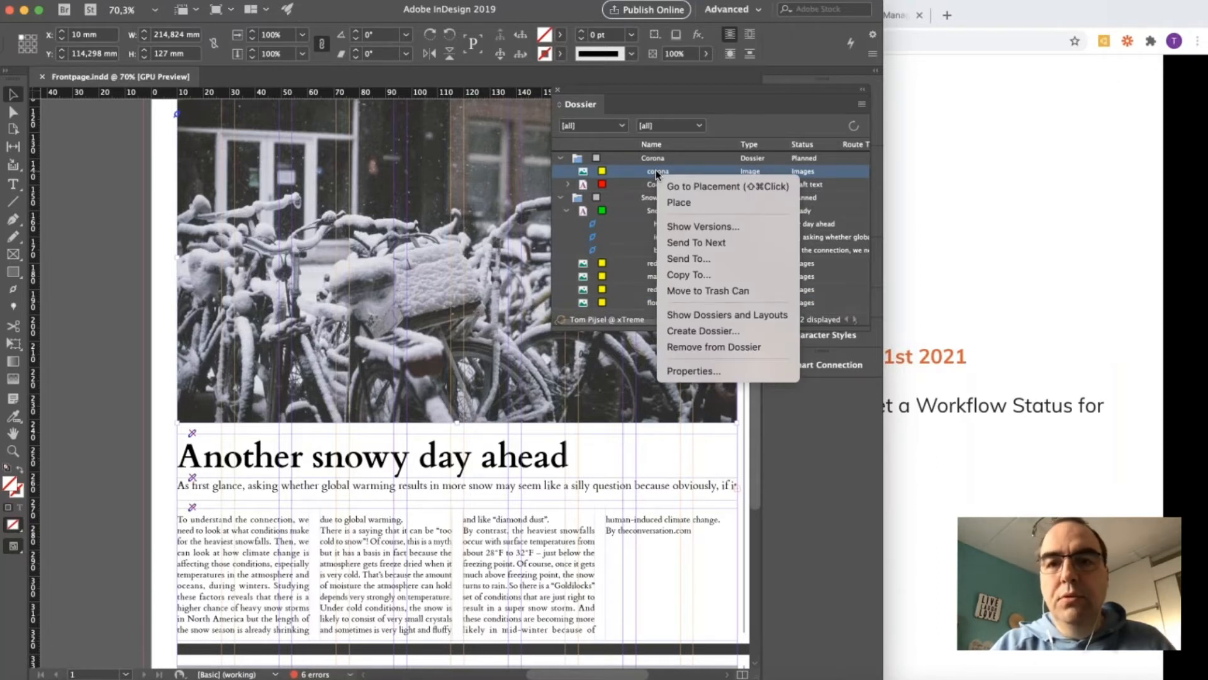
{"action": "mouse_move", "coordinate": [629, 176]}
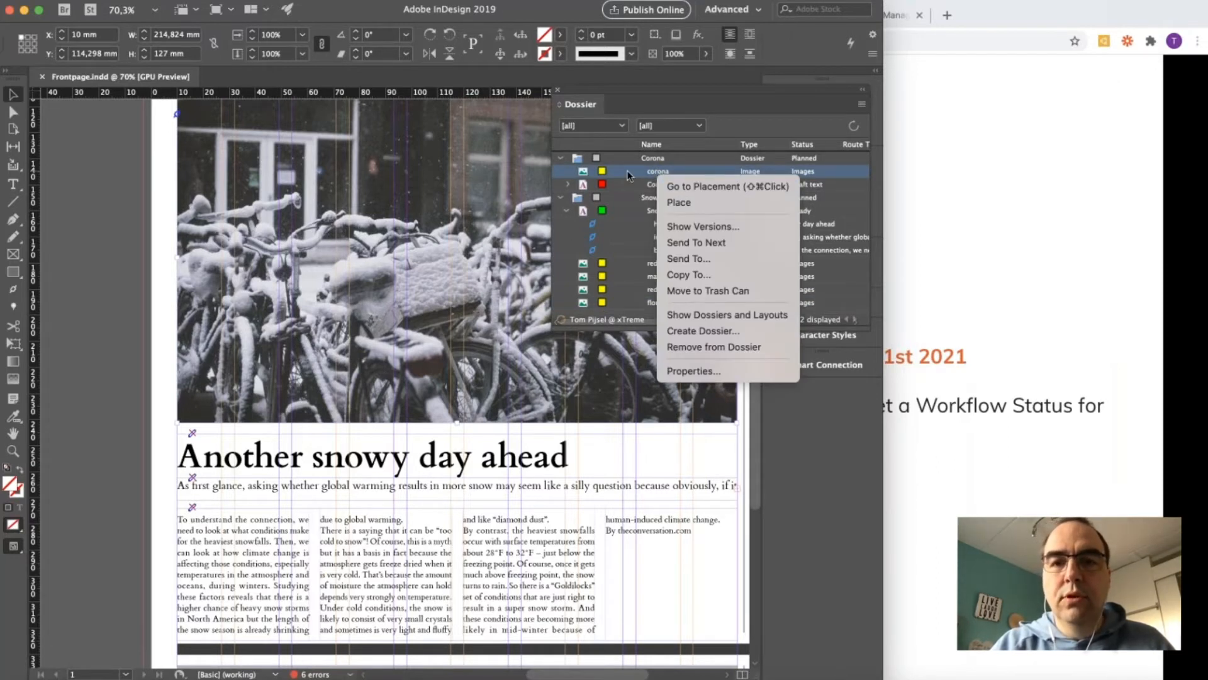
{"action": "left_click", "coordinate": [628, 175]}
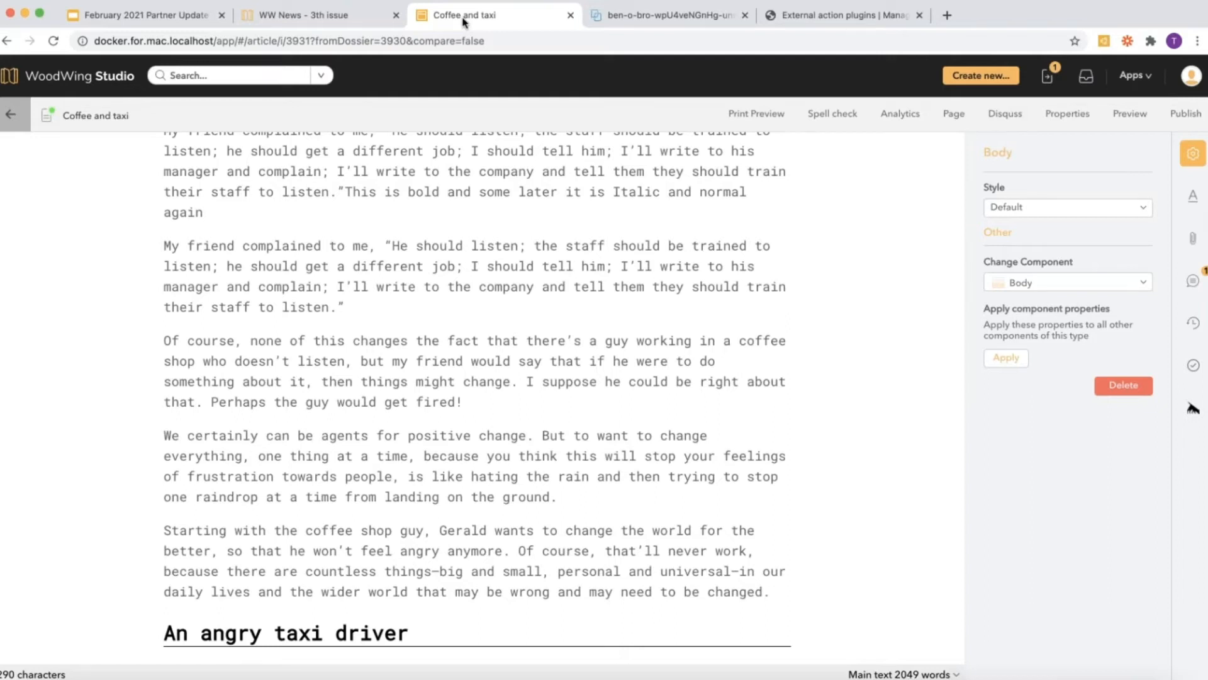
Reorder the three coffee-shop paragraphs below the 'An angry taxi driver' heading
{"action": "scroll", "scroll_direction": "down", "scroll_amount": 3}
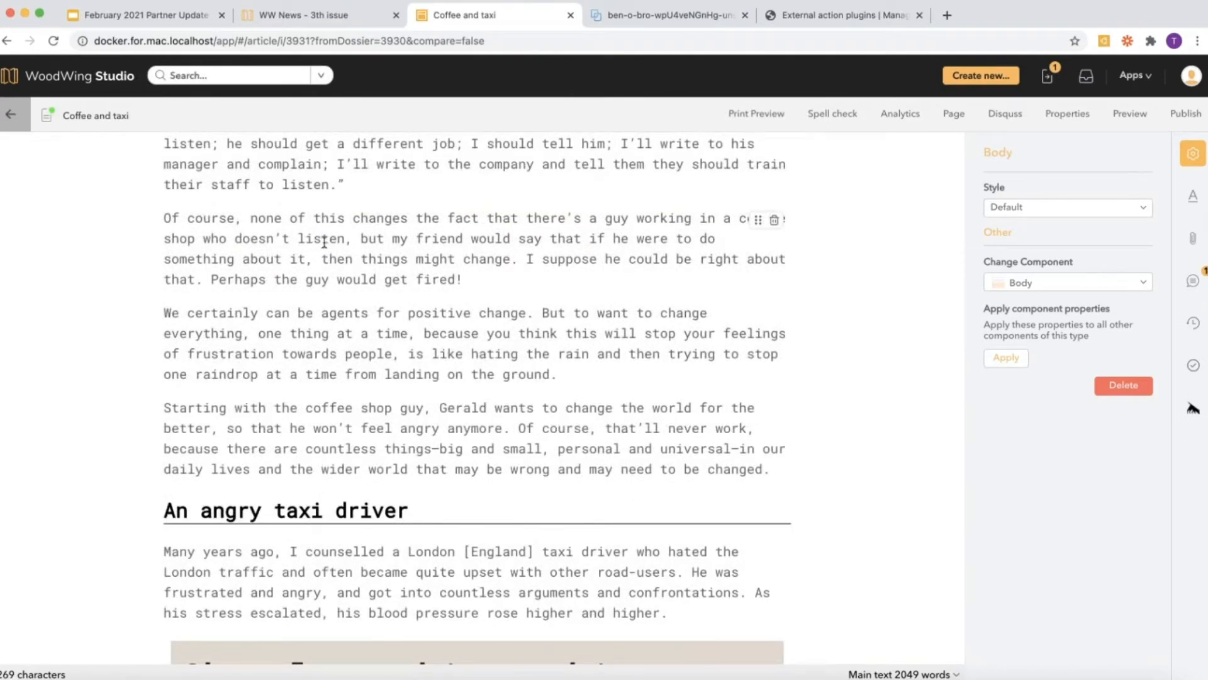
{"action": "mouse_move", "coordinate": [416, 538]}
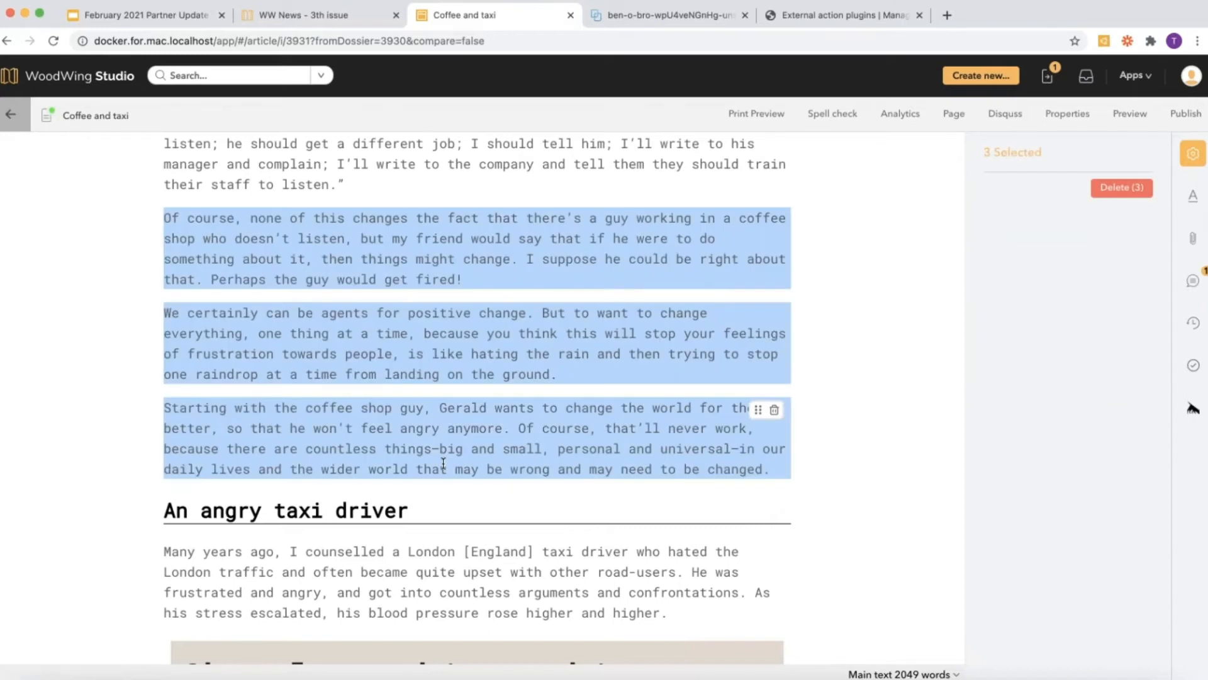
{"action": "left_click", "coordinate": [453, 249]}
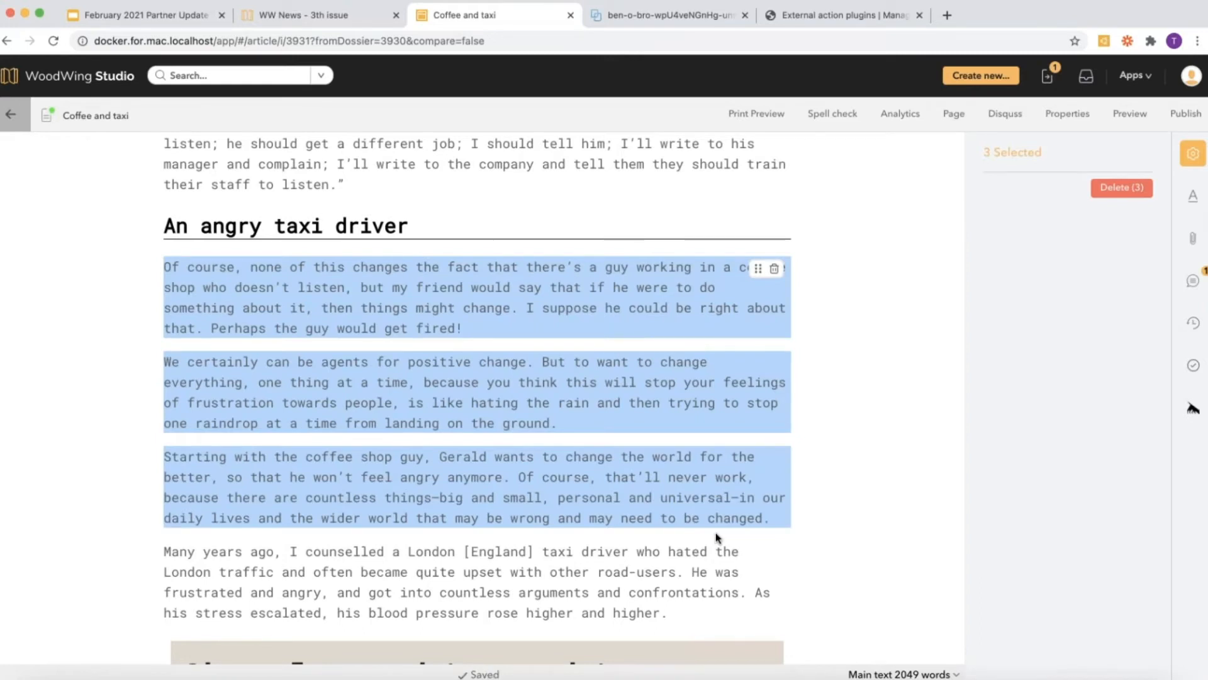
{"action": "scroll", "scroll_direction": "down", "scroll_amount": 3}
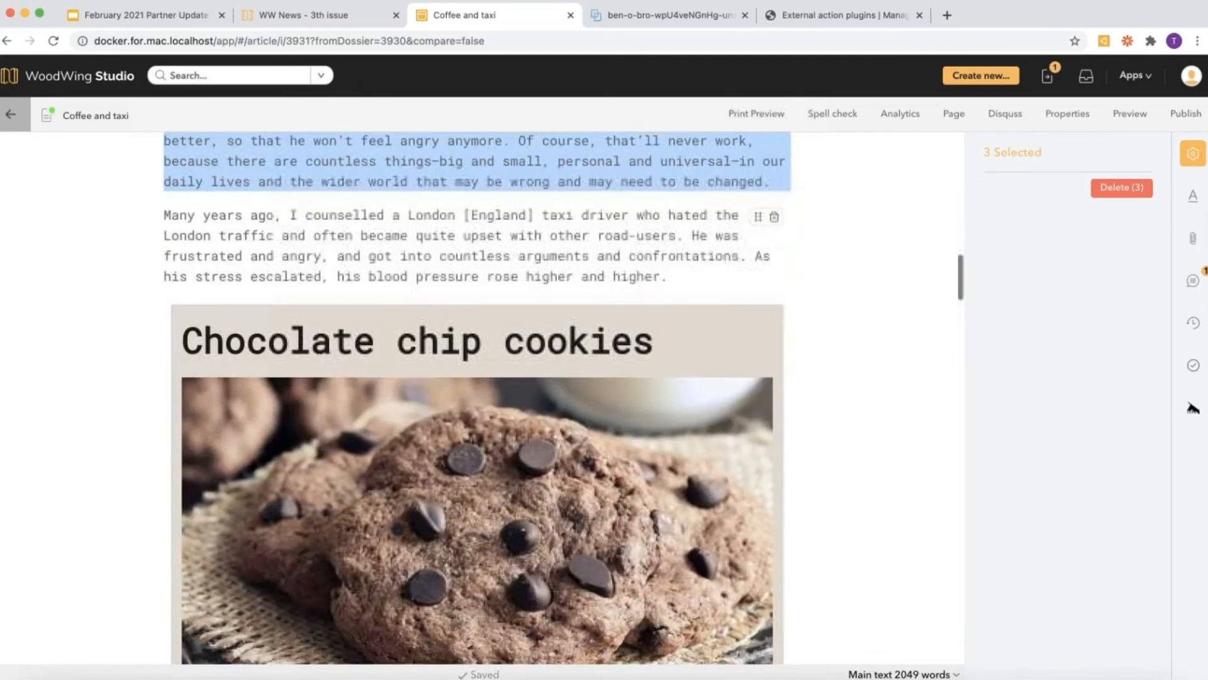
Paste the copied paragraphs at the cookies image, bringing the article to 2209 words
{"action": "left_click", "coordinate": [416, 336]}
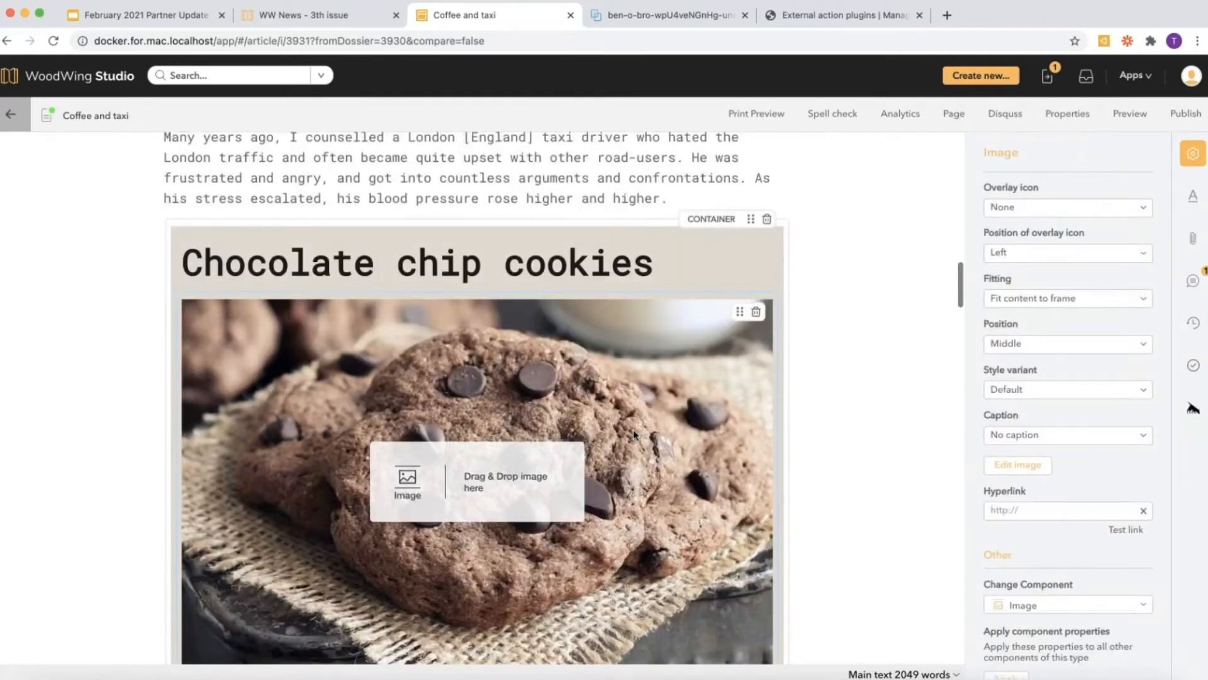
{"action": "mouse_move", "coordinate": [770, 418]}
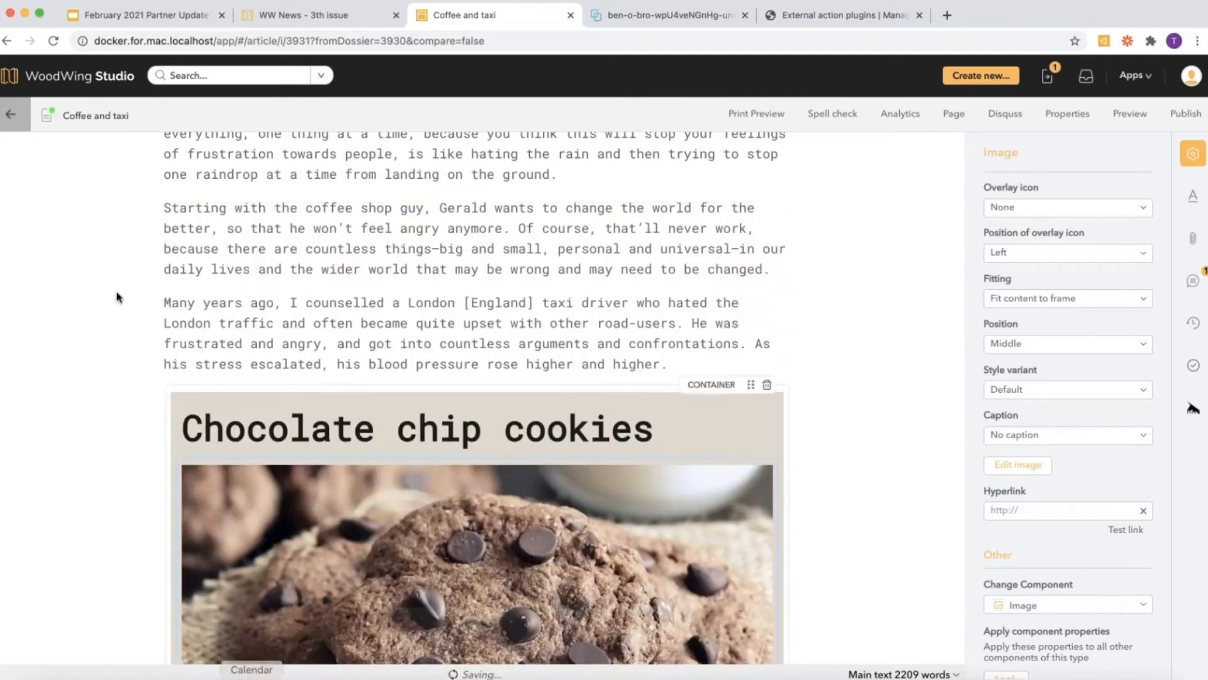
{"action": "left_click", "coordinate": [138, 15]}
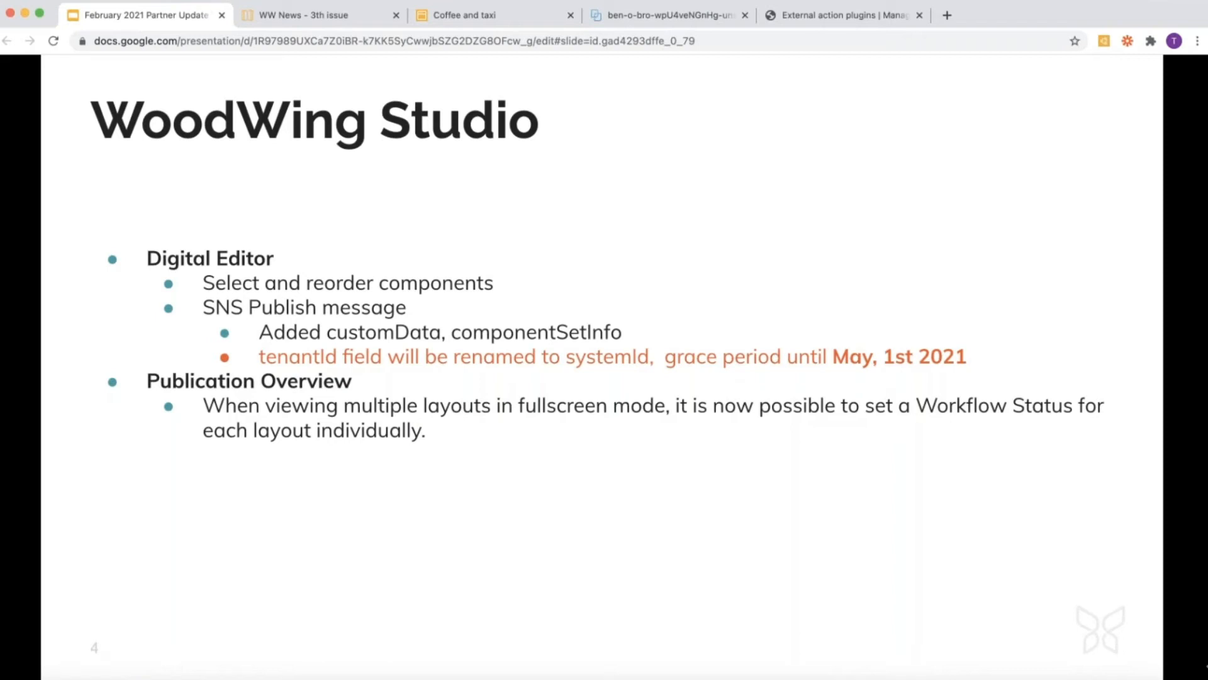
{"action": "mouse_move", "coordinate": [1120, 642]}
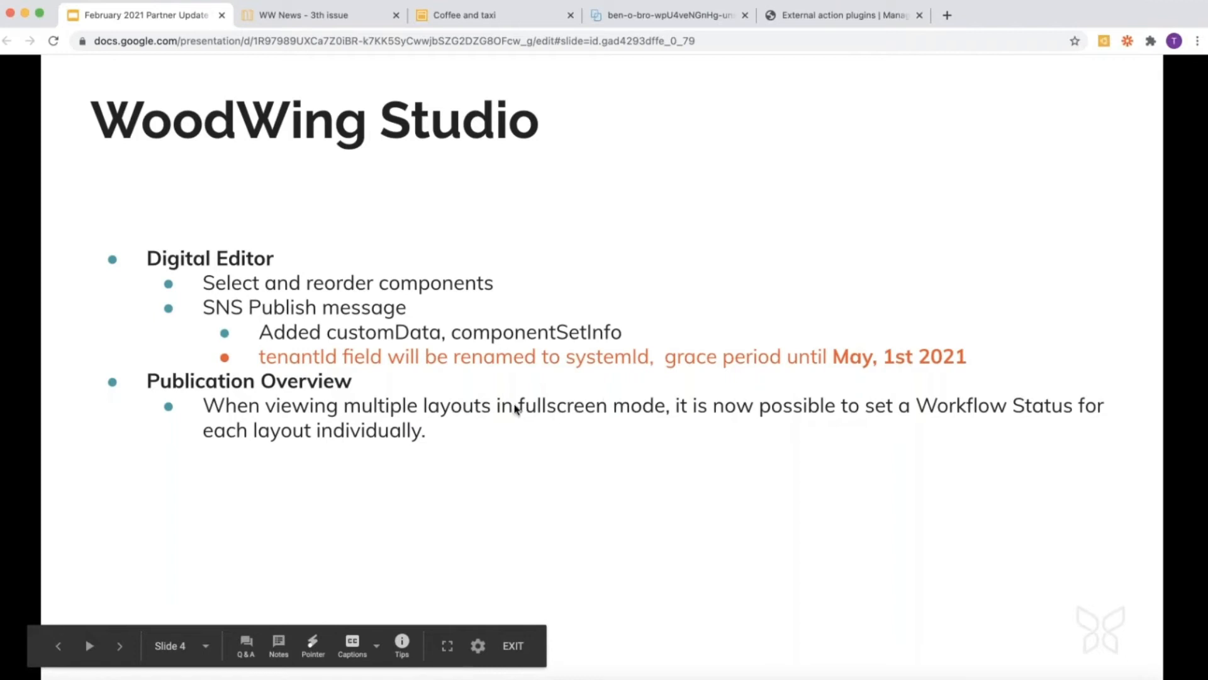
{"action": "mouse_move", "coordinate": [526, 200]}
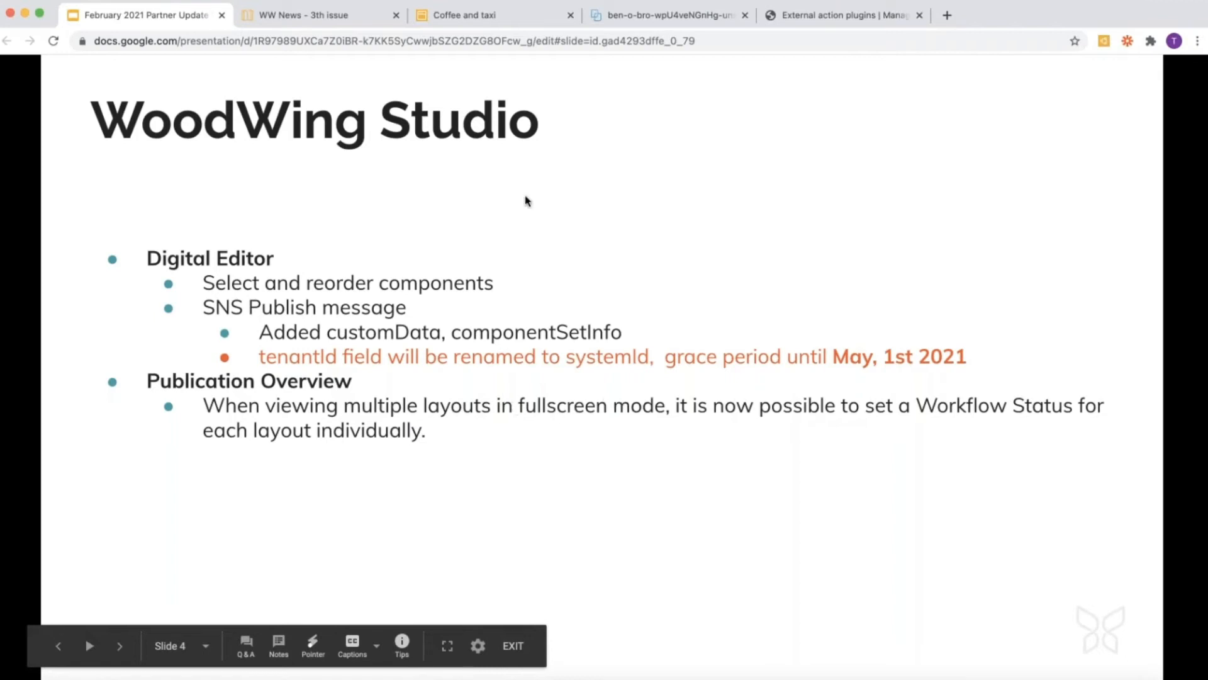
Show slide 4 on Digital Editor and Publication Overview changes, then continue
{"action": "left_click", "coordinate": [316, 15]}
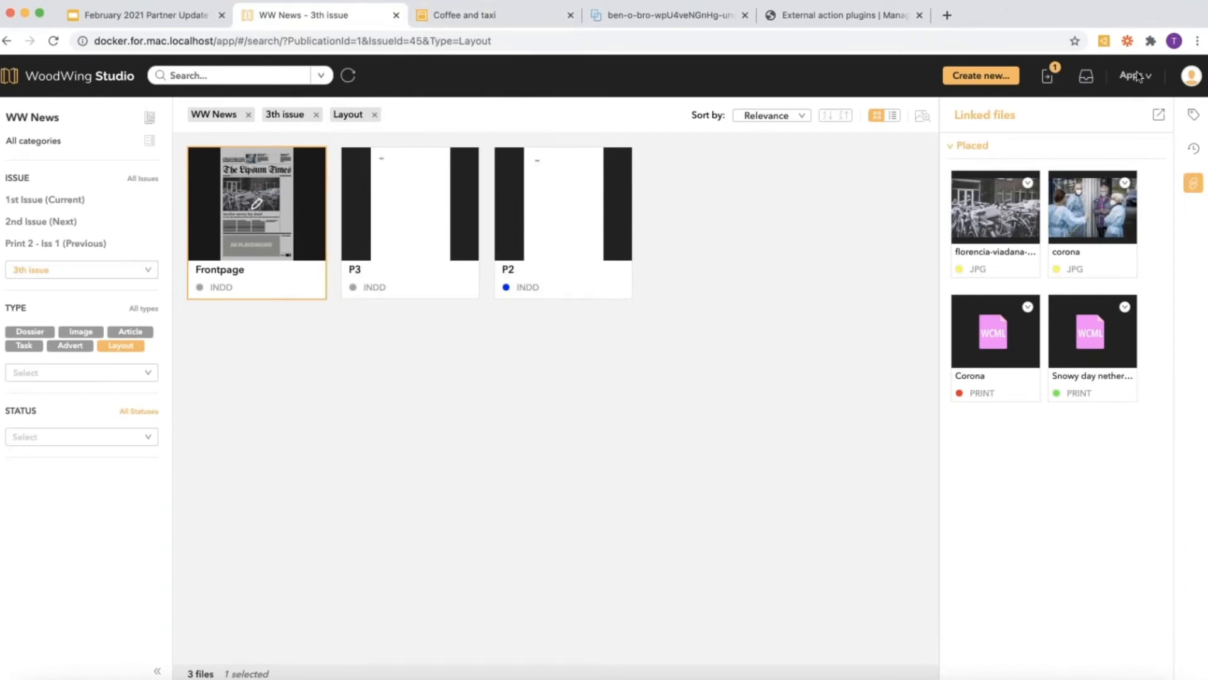
Open the WW News issue's Publication Overview and send only page 2 onward
{"action": "left_click", "coordinate": [1134, 76]}
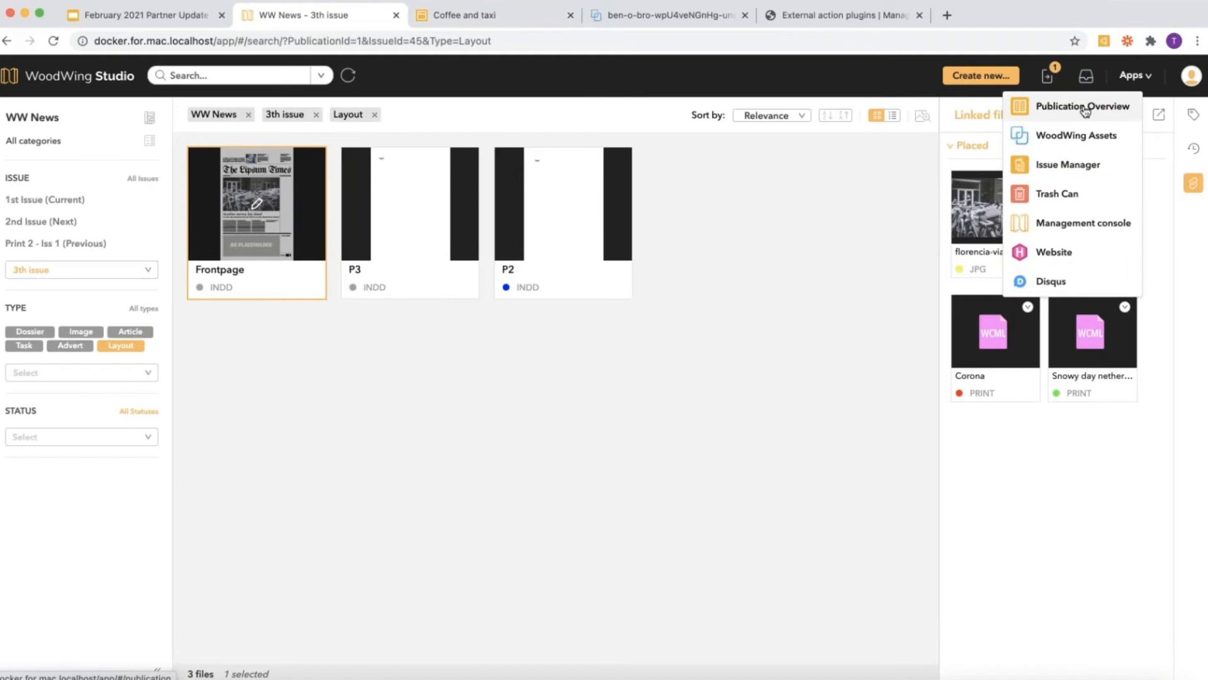
{"action": "left_click", "coordinate": [1083, 106]}
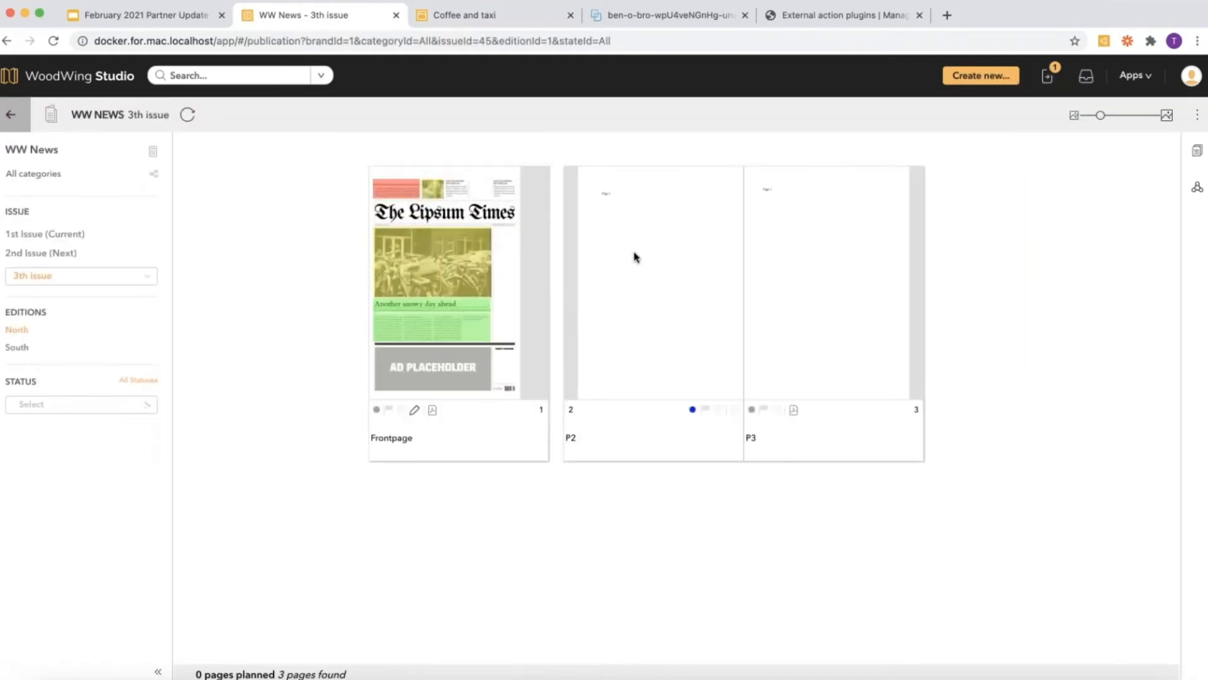
{"action": "mouse_move", "coordinate": [812, 318]}
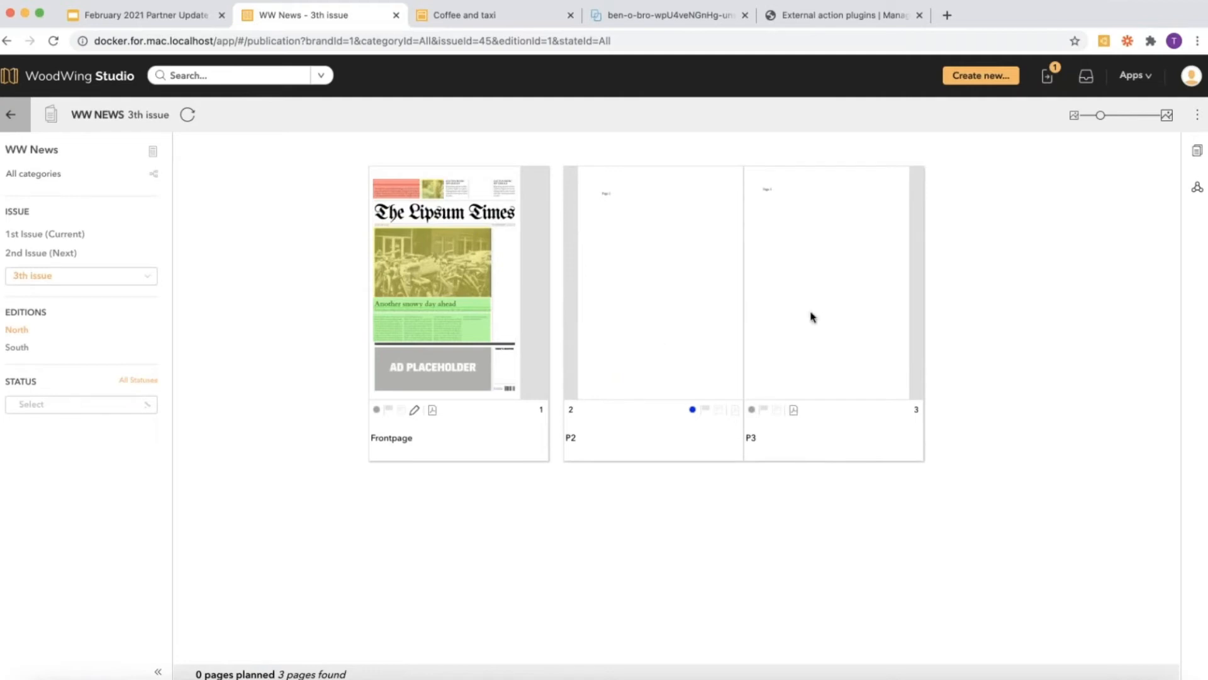
{"action": "mouse_move", "coordinate": [686, 434]}
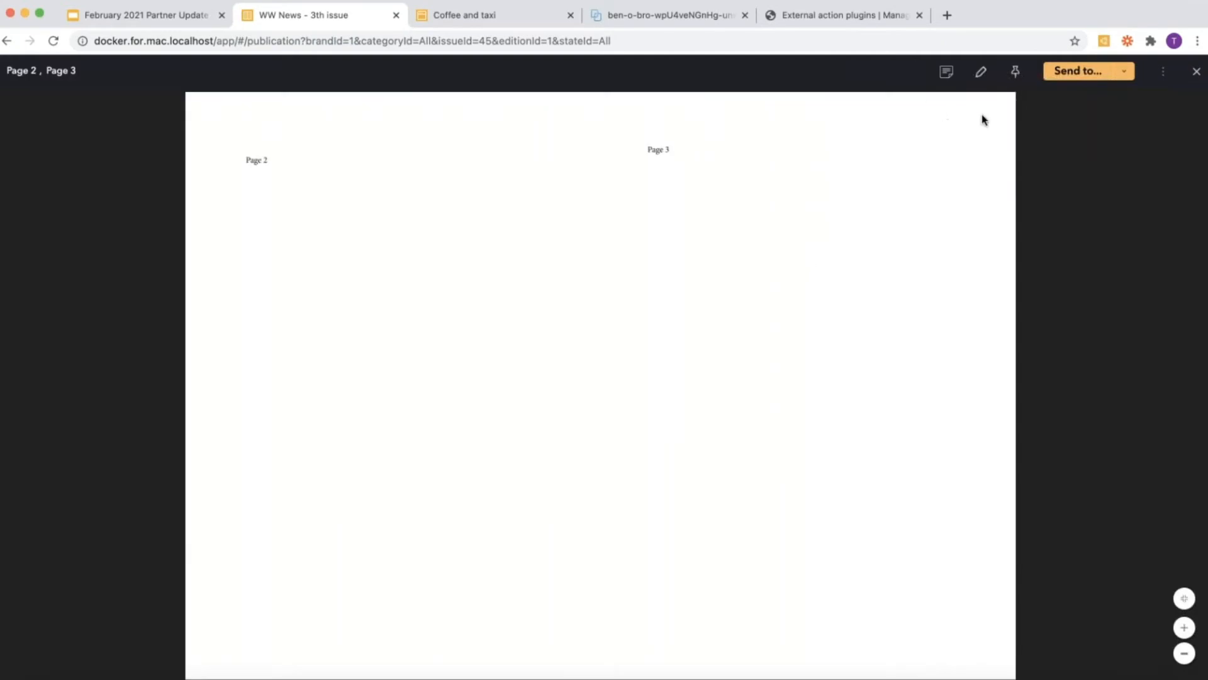
{"action": "mouse_move", "coordinate": [420, 119]}
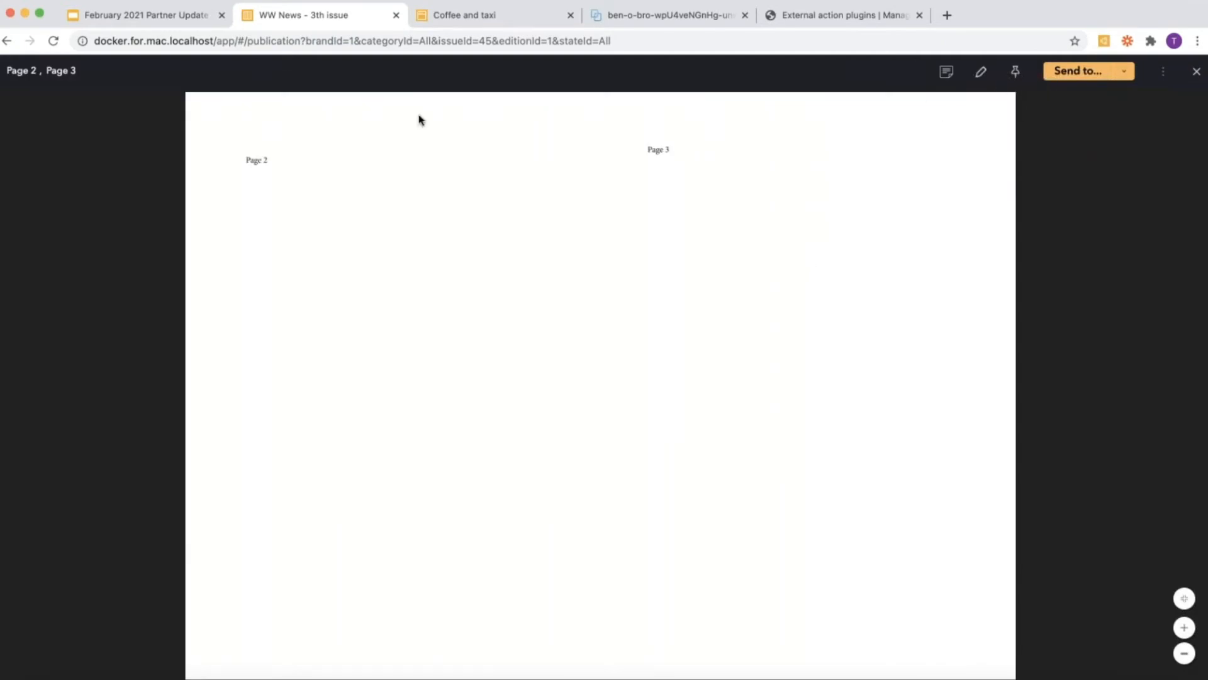
{"action": "mouse_move", "coordinate": [1084, 78]}
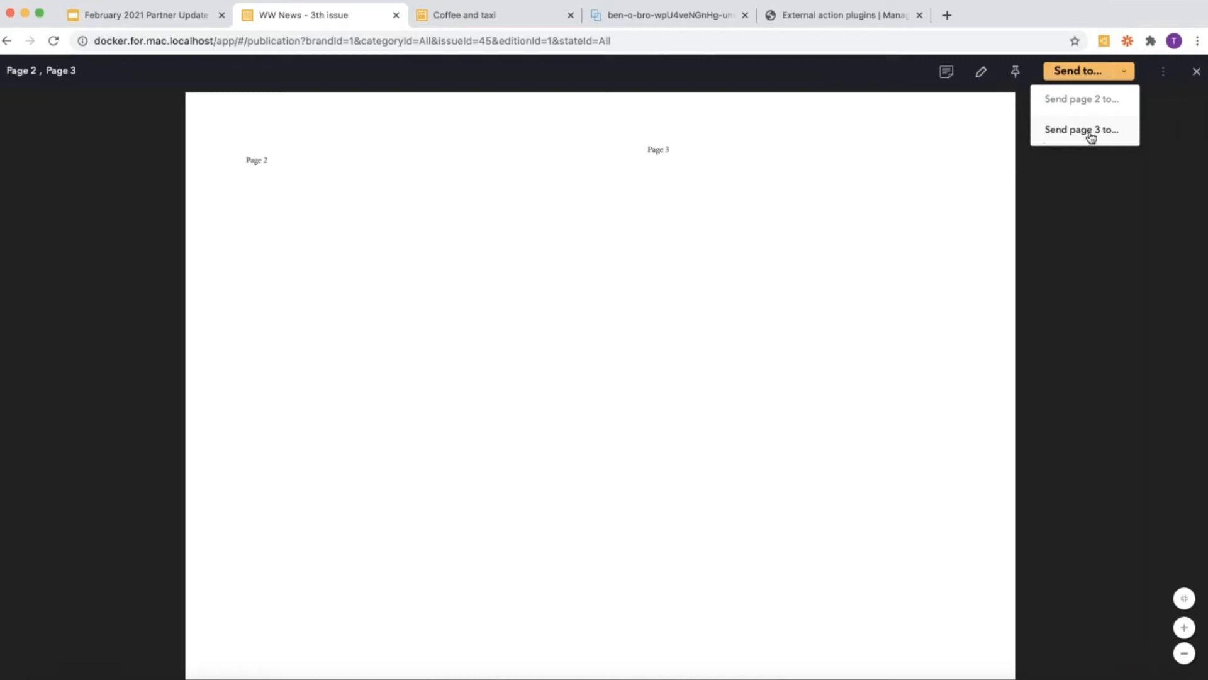
{"action": "mouse_move", "coordinate": [1099, 107]}
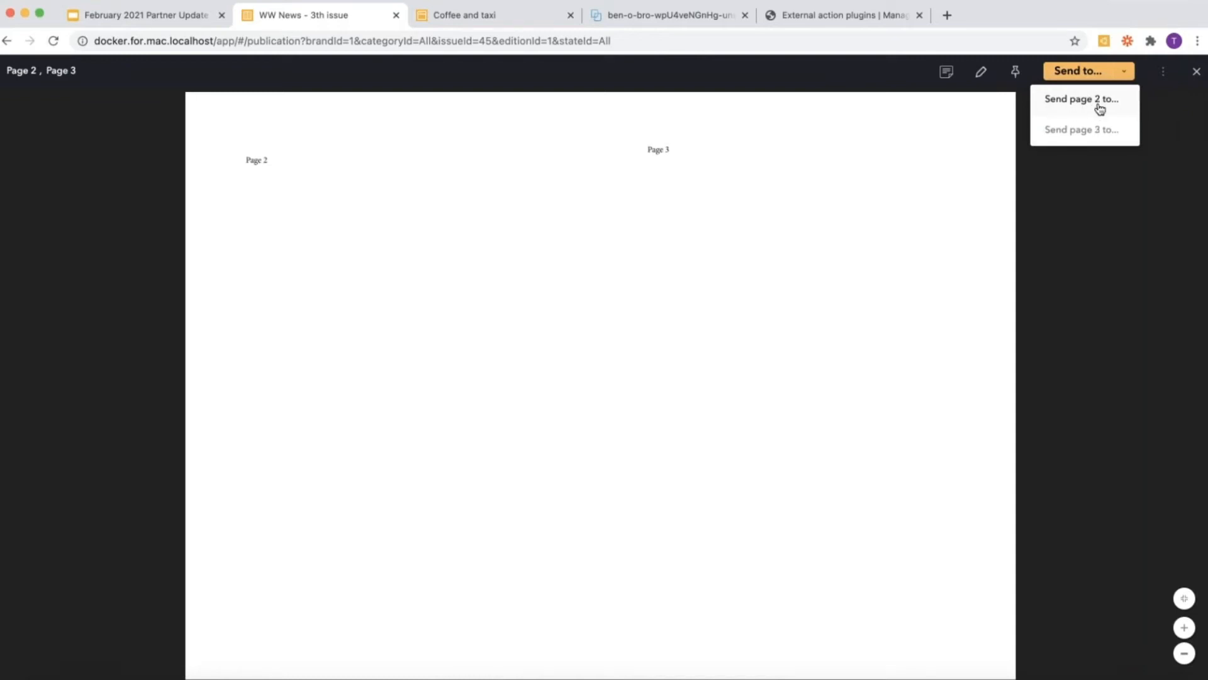
{"action": "left_click", "coordinate": [339, 258]}
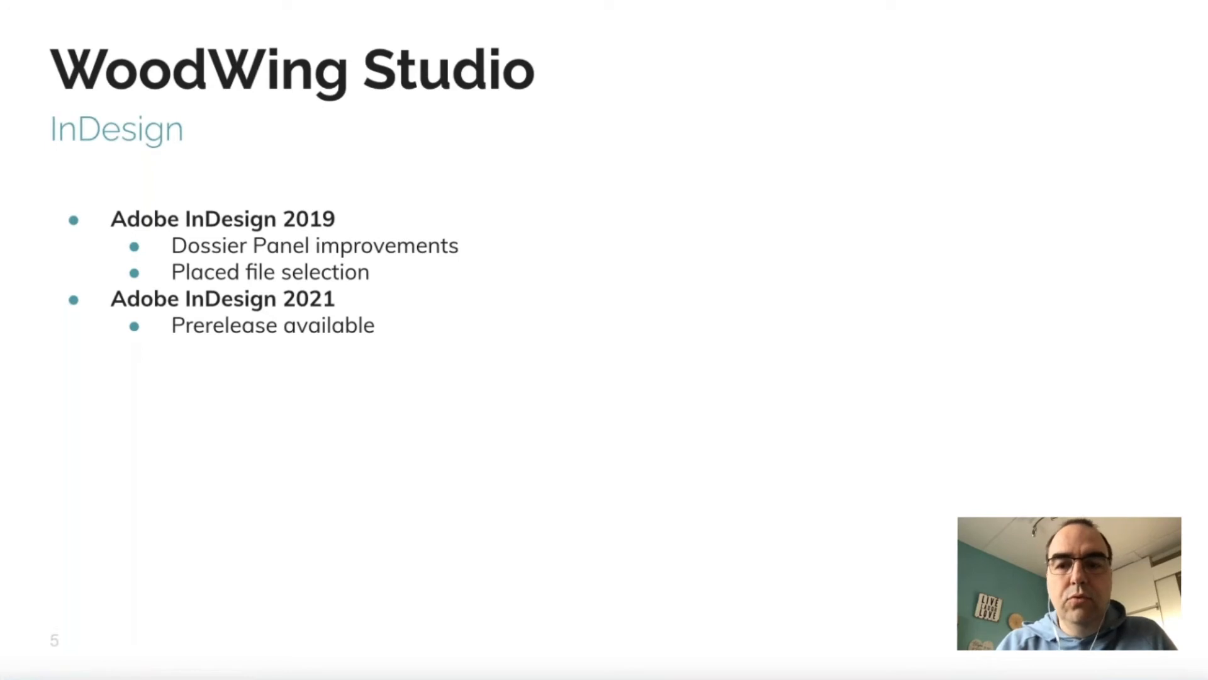
Advance past the InDesign 2019 and 2021 updates slide
{"action": "key", "text": "Right"}
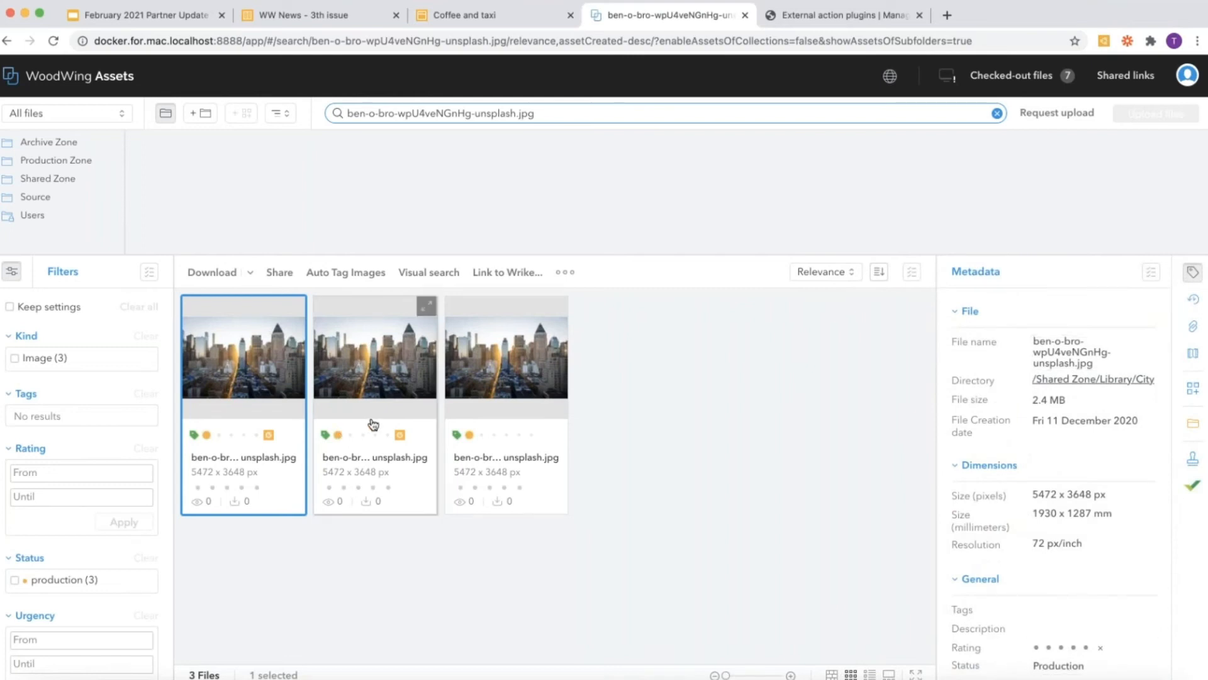
Compare the three ben-o-bro city photo copies and start entering the first copy's copyright
{"action": "left_click", "coordinate": [505, 360]}
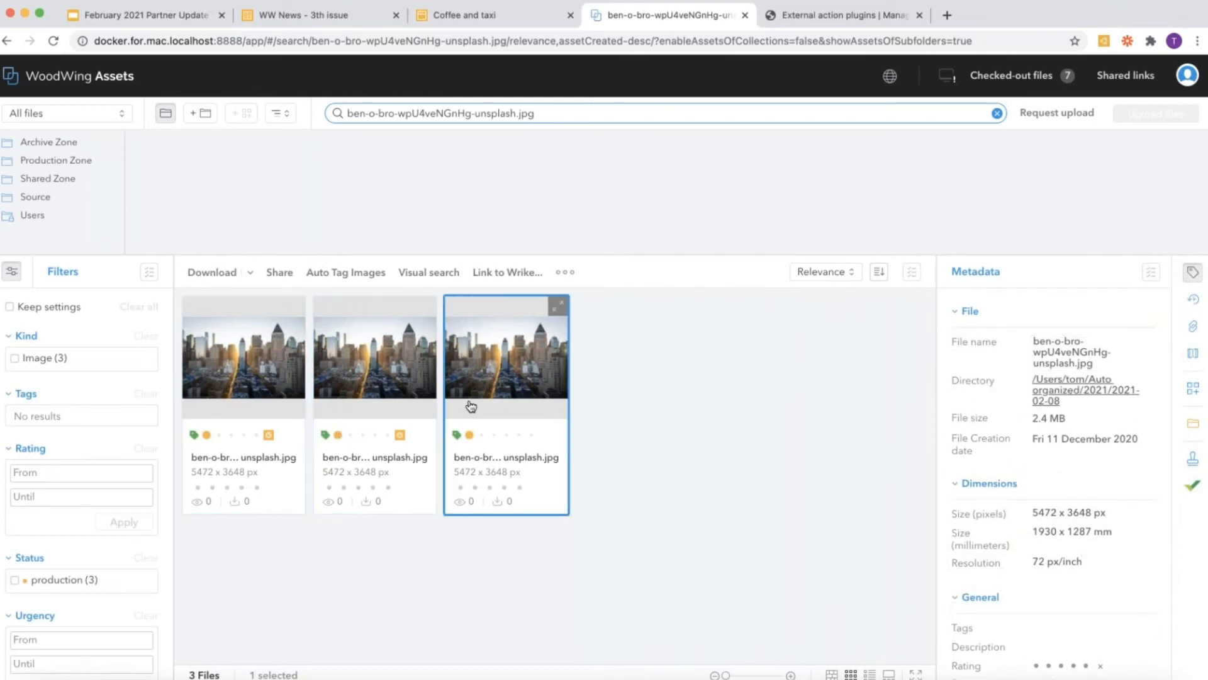
{"action": "scroll", "scroll_direction": "down", "scroll_amount": 3}
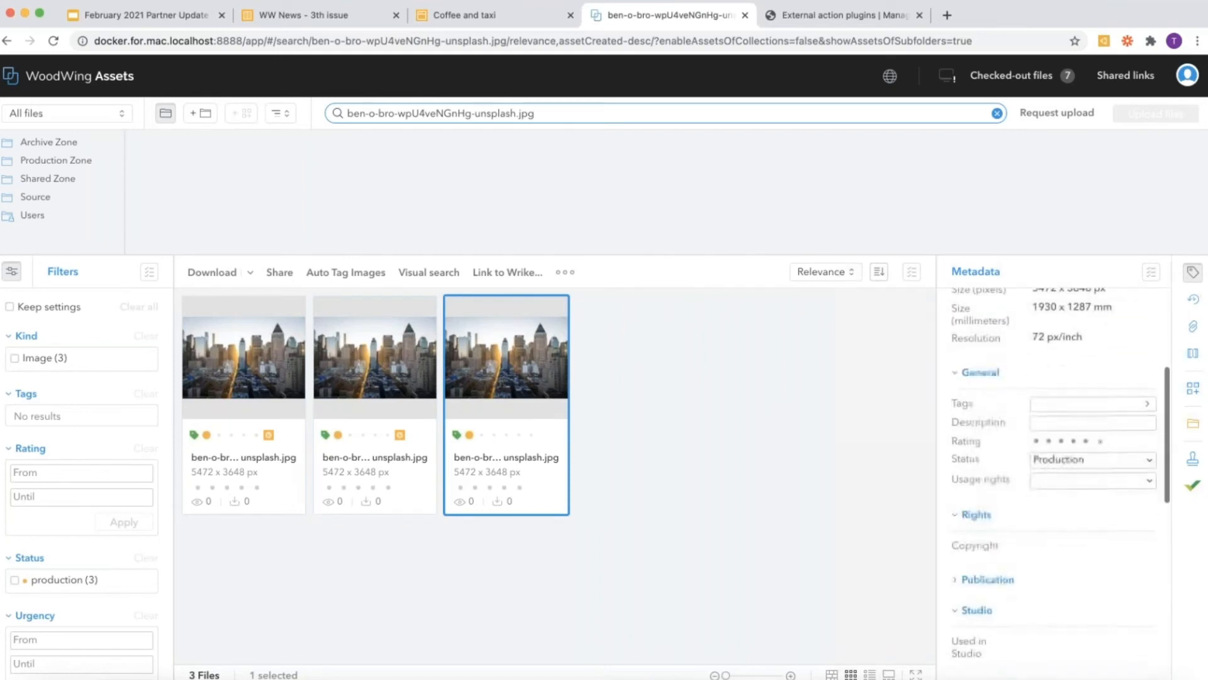
{"action": "scroll", "scroll_direction": "down", "scroll_amount": 3}
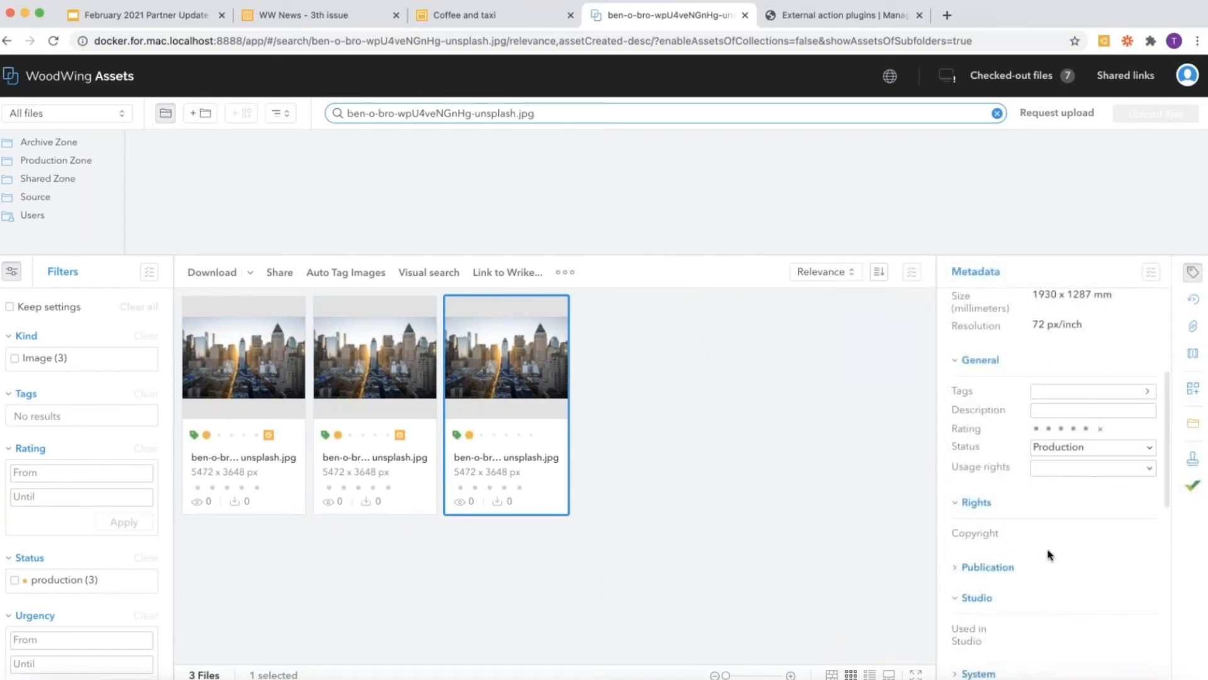
{"action": "mouse_move", "coordinate": [1037, 545]}
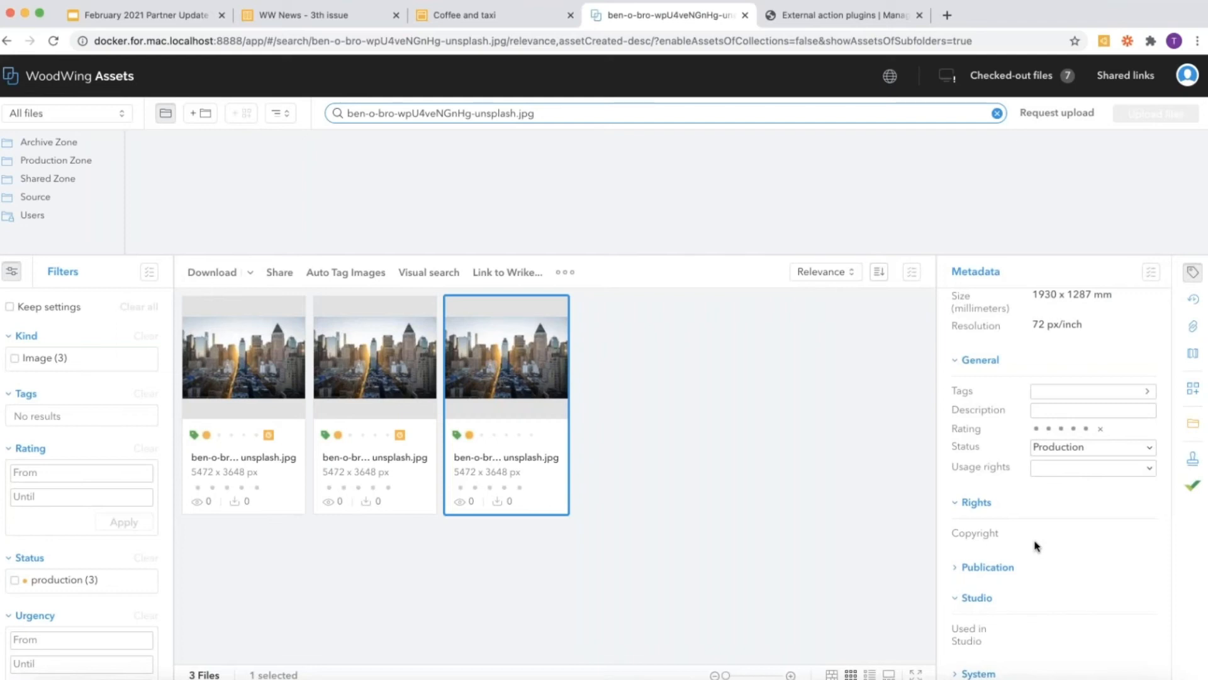
{"action": "left_click", "coordinate": [244, 357]}
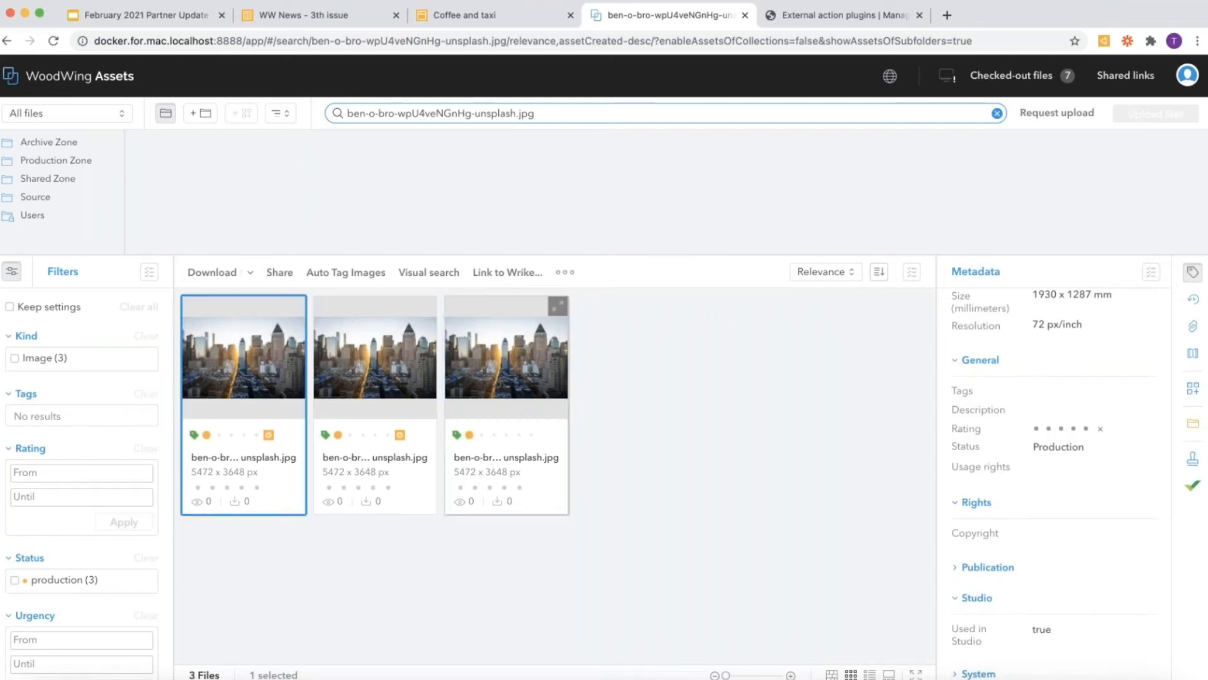
{"action": "left_click", "coordinate": [1093, 560]}
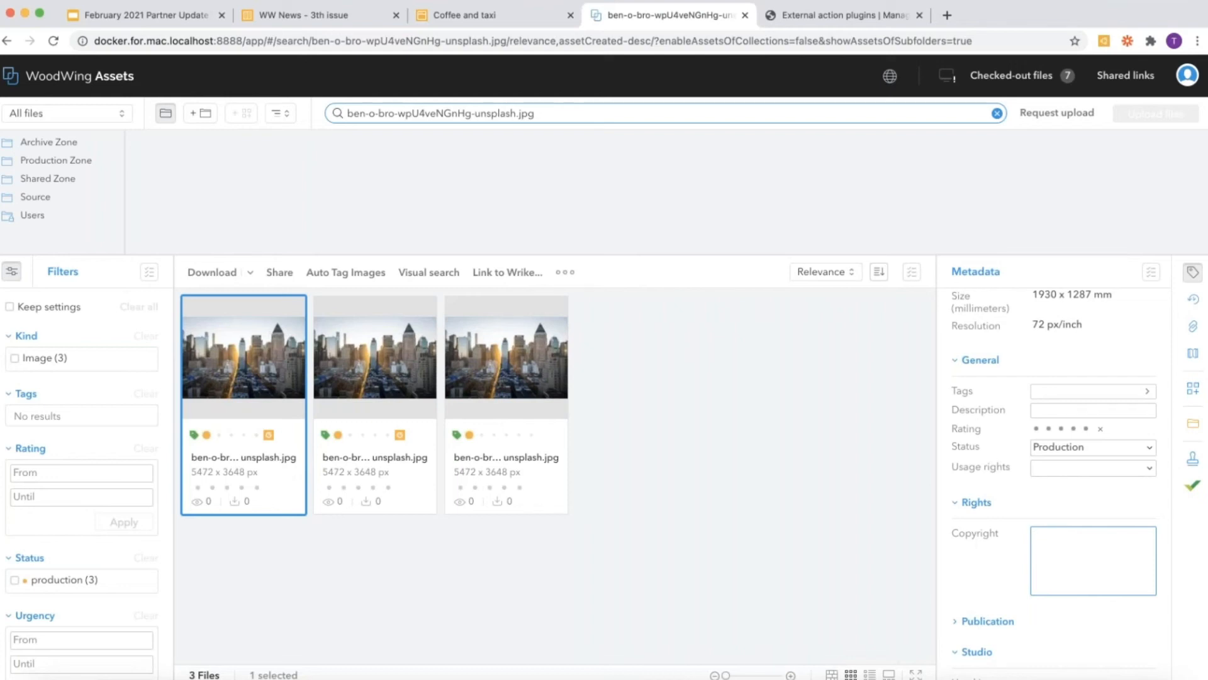
{"action": "mouse_move", "coordinate": [1020, 548]}
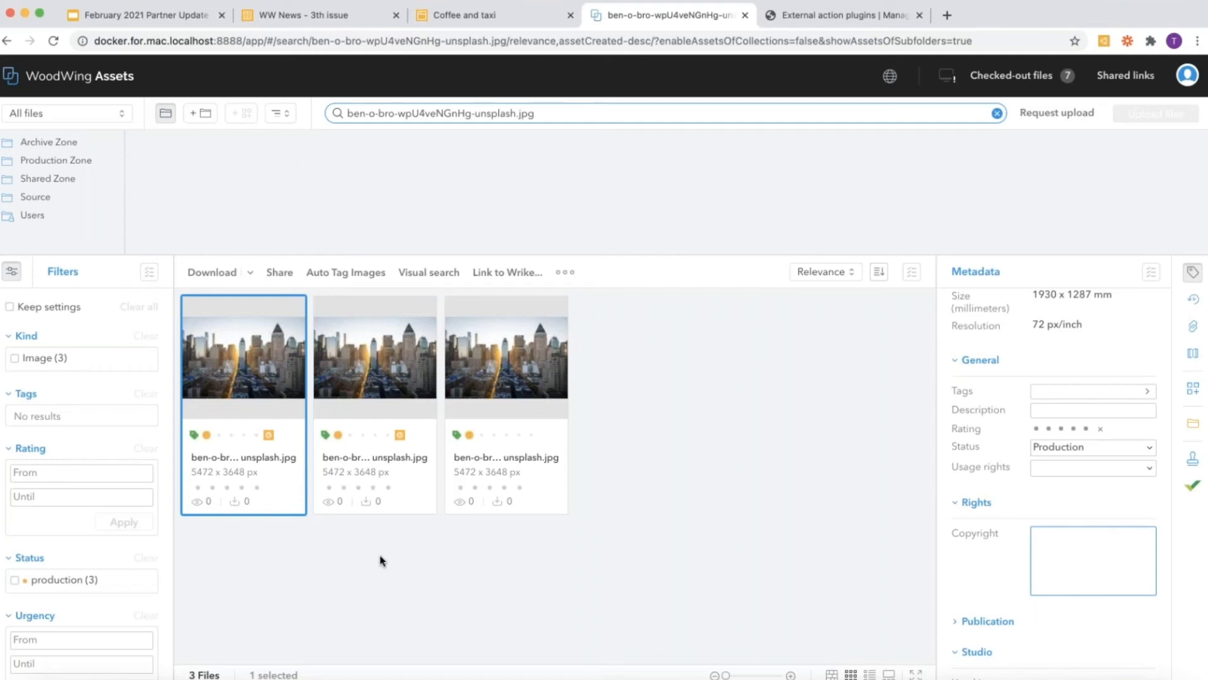
{"action": "mouse_move", "coordinate": [506, 563]}
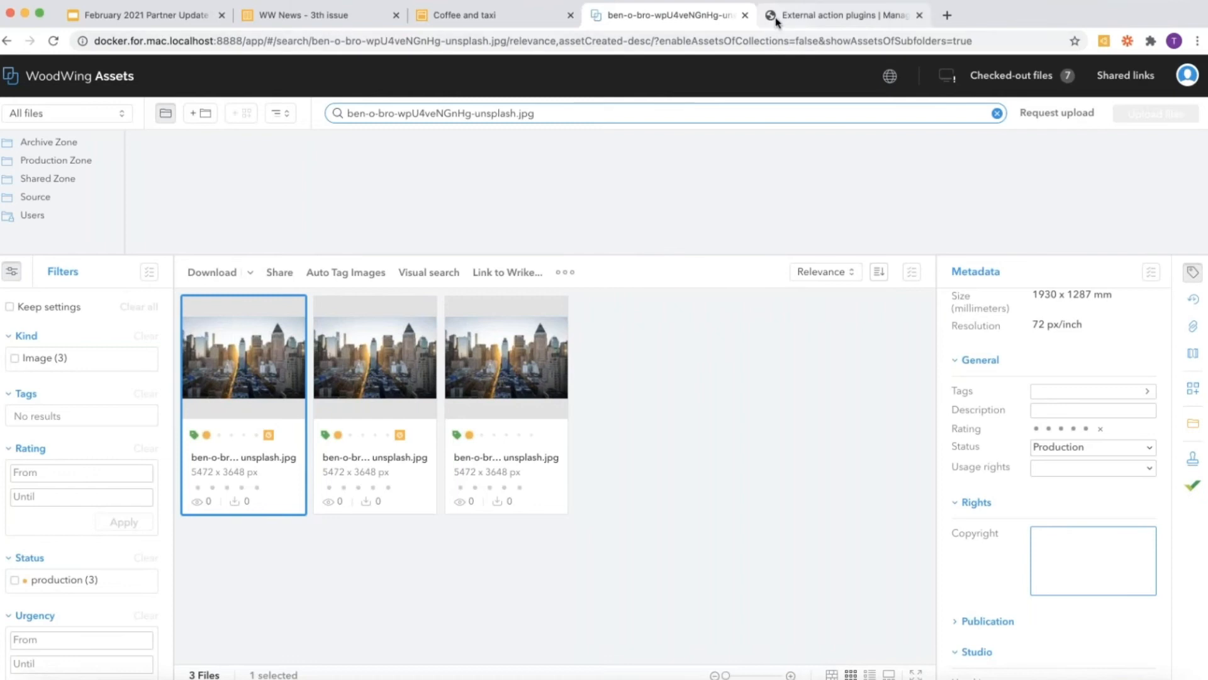
Scroll through the New plugin form on the External action plugins console page
{"action": "left_click", "coordinate": [845, 14]}
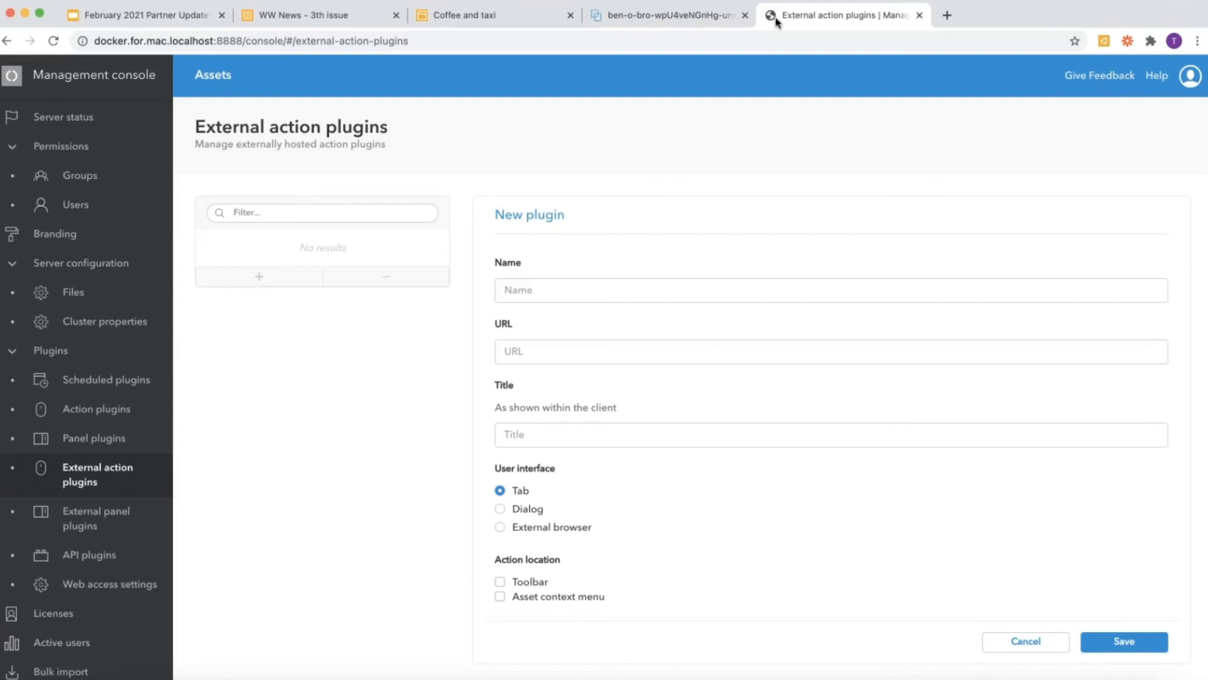
{"action": "scroll", "scroll_direction": "down", "scroll_amount": 3}
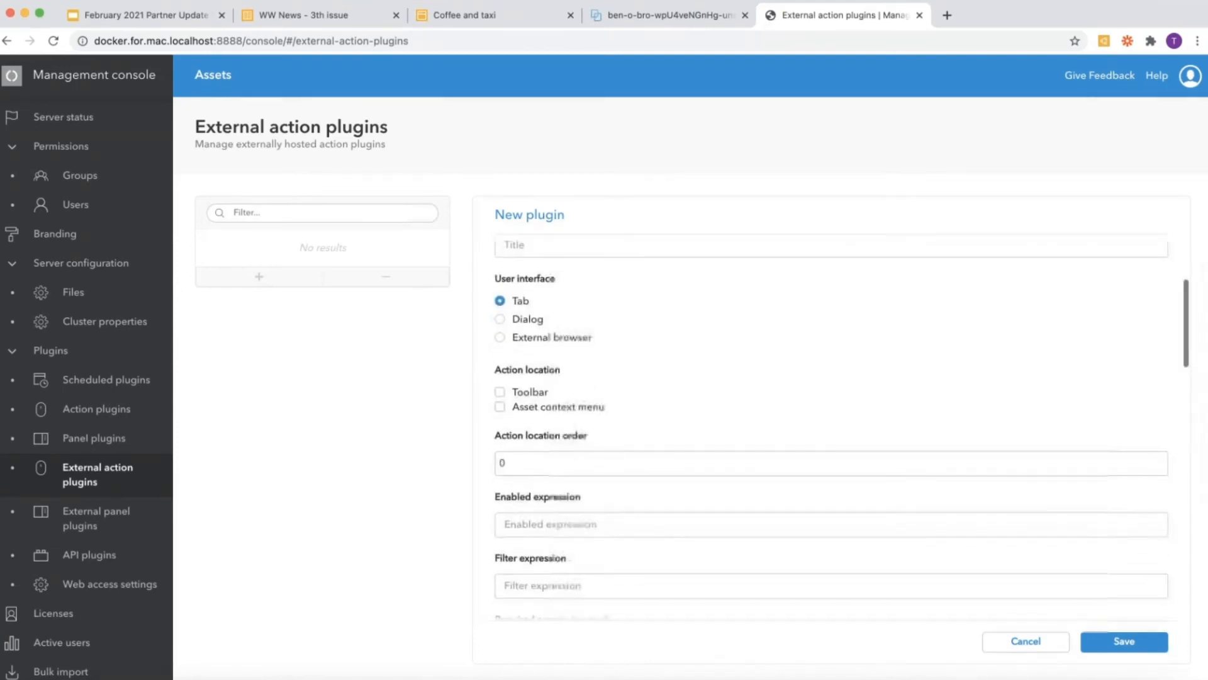
{"action": "scroll", "scroll_direction": "down", "scroll_amount": 3}
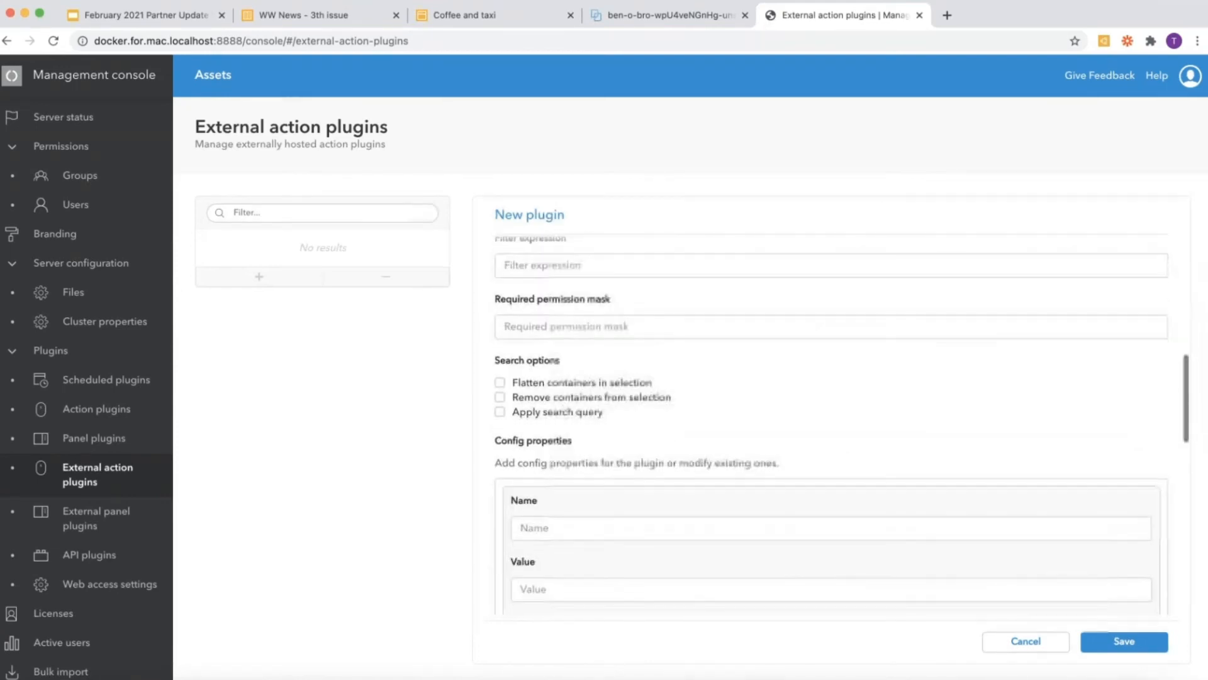
{"action": "scroll", "scroll_direction": "down", "scroll_amount": 3}
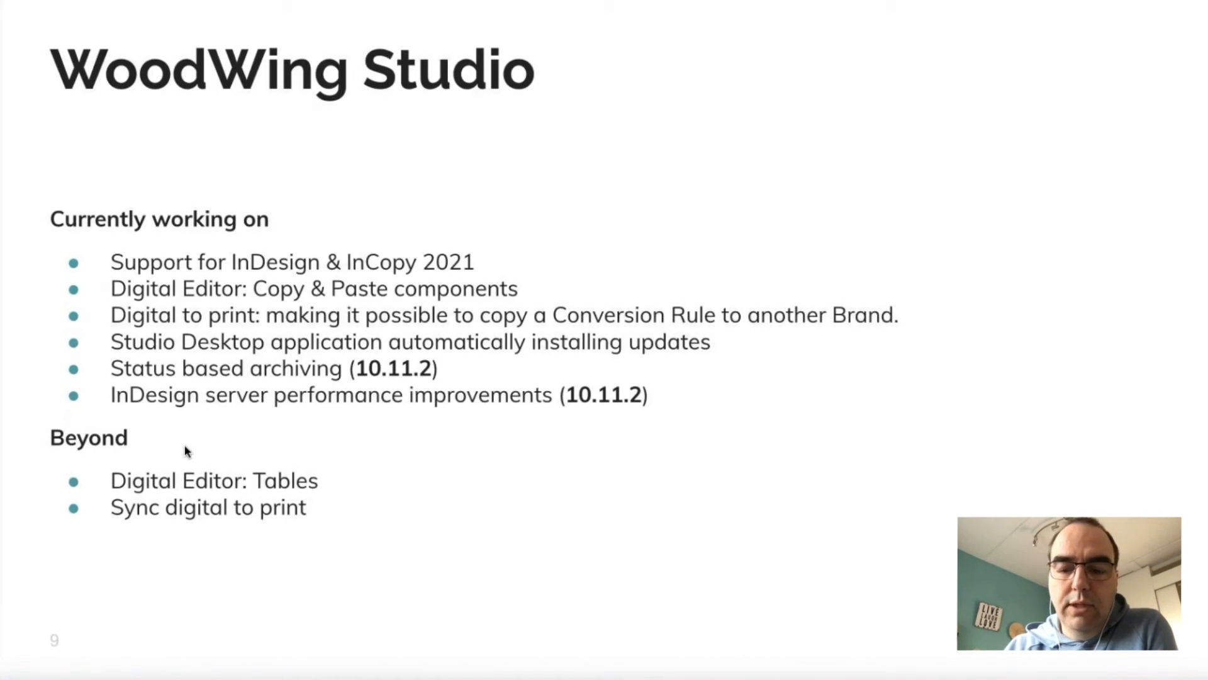
Advance from slide 9 to the WoodWing Assets roadmap slide 10
{"action": "key", "text": "right"}
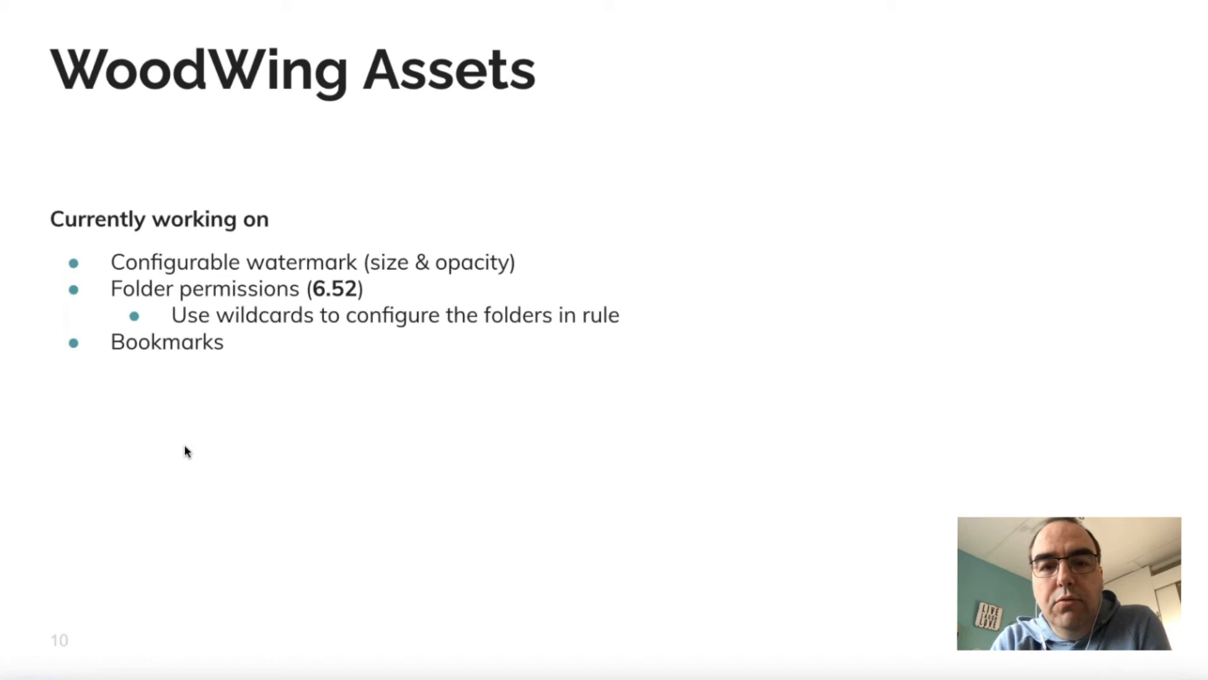
Advance from slide 10 to the WoodWing Eos roadmap slide (slide 11)
{"action": "key", "text": "Right"}
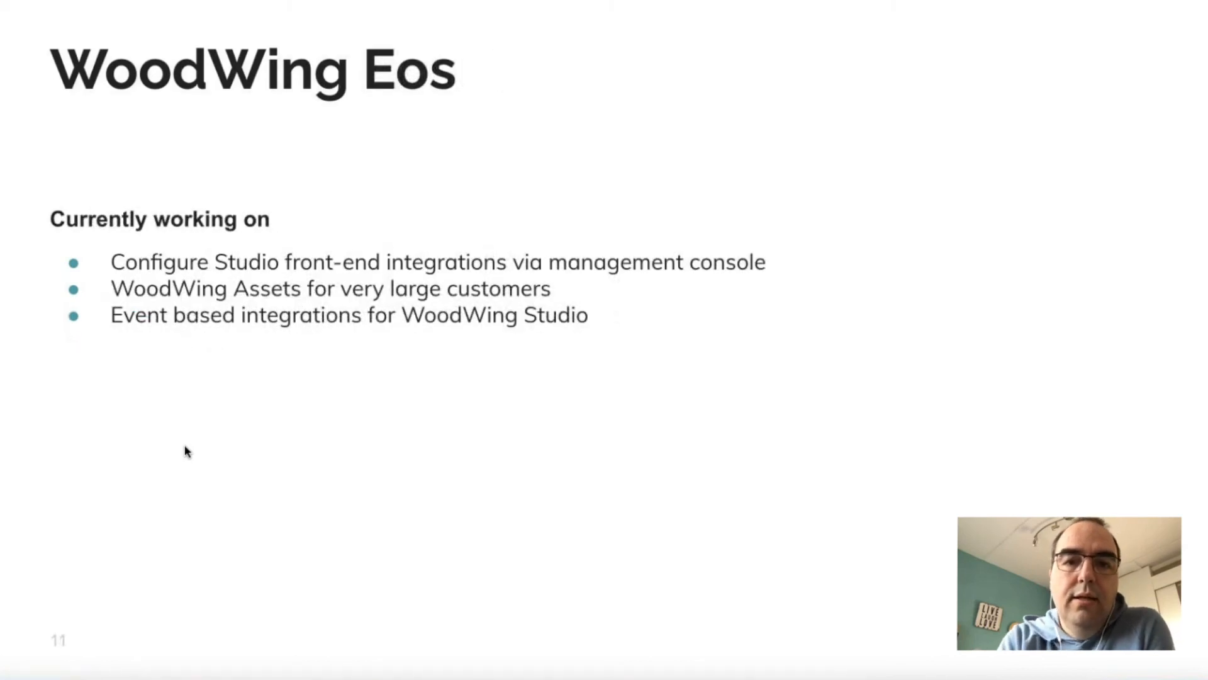